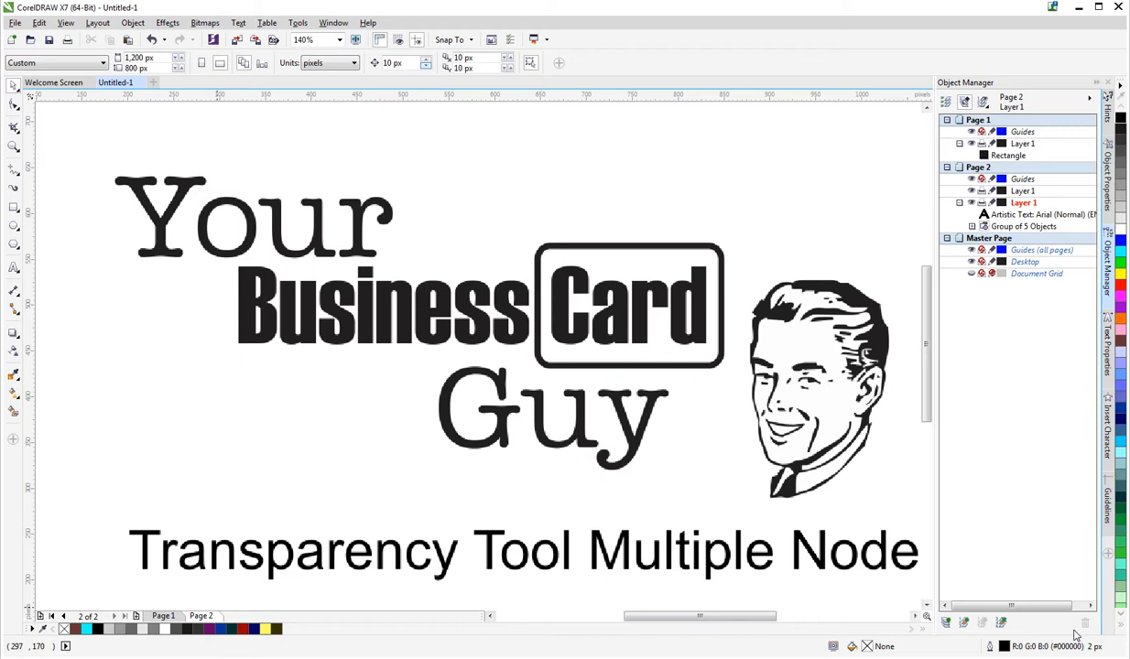
Switch to Page 1, which holds the plain black background rectangle
{"action": "left_click", "coordinate": [161, 616]}
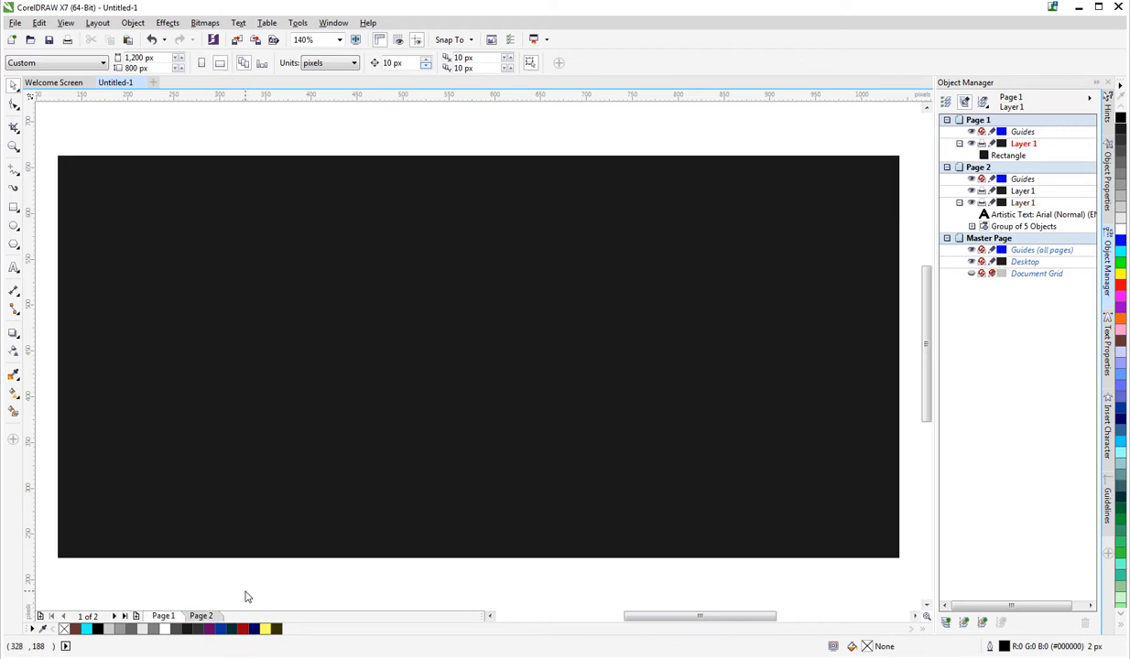
{"action": "mouse_move", "coordinate": [350, 364]}
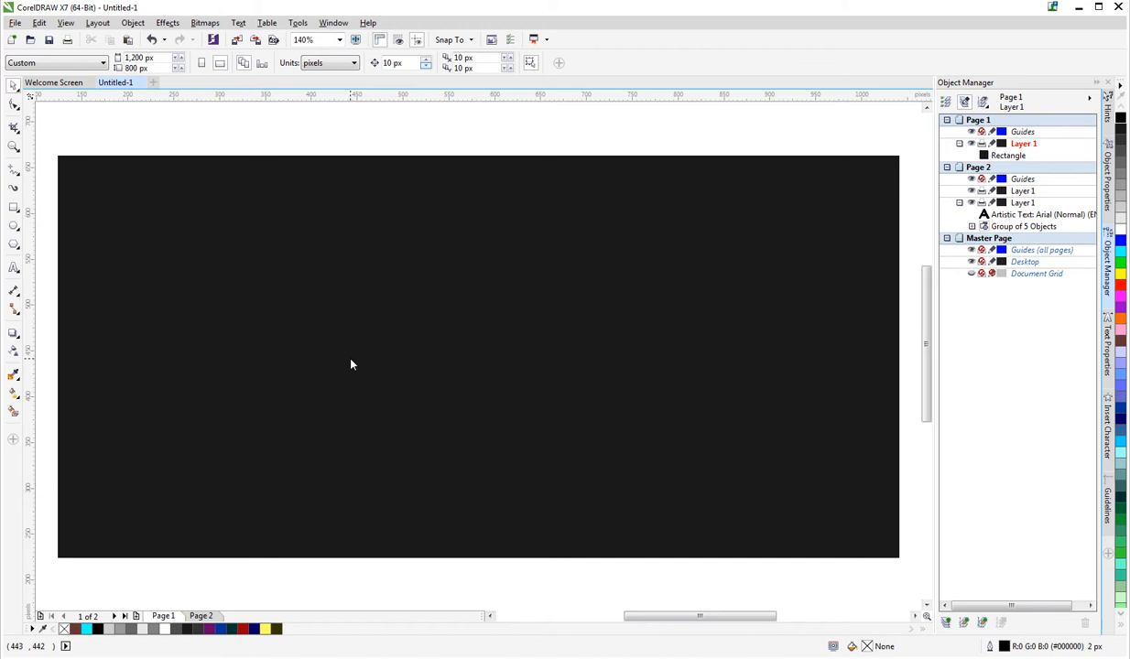
{"action": "mouse_move", "coordinate": [191, 280]}
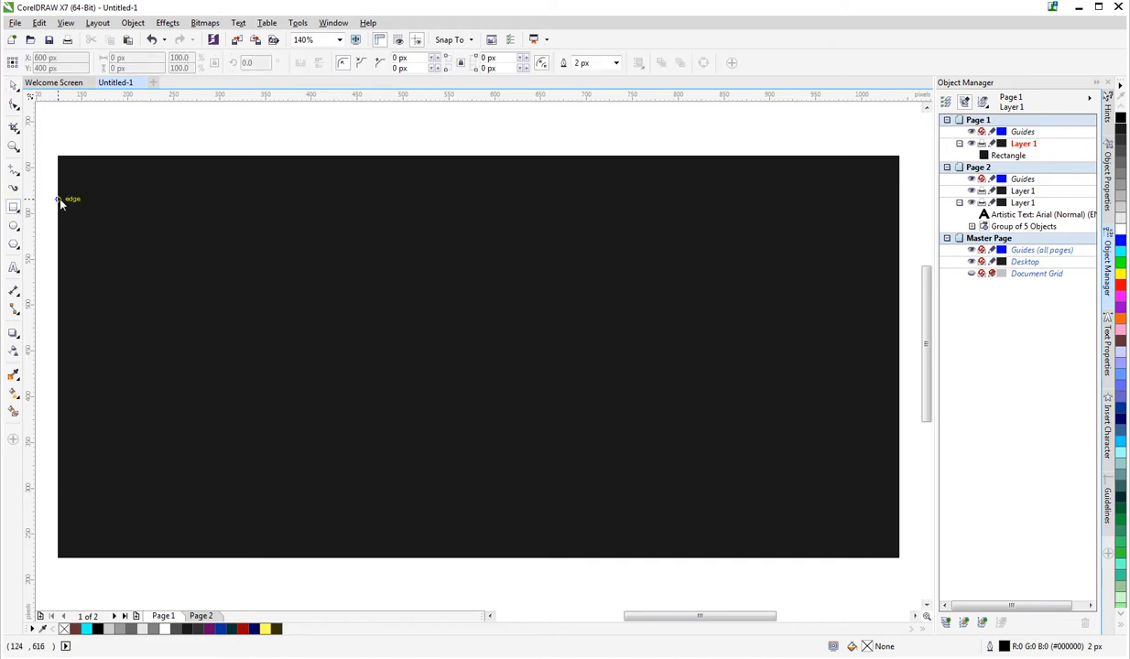
Draw a white-filled rectangle across the middle of the black background
{"action": "left_click_drag", "start_coordinate": [58, 198], "coordinate": [893, 490]}
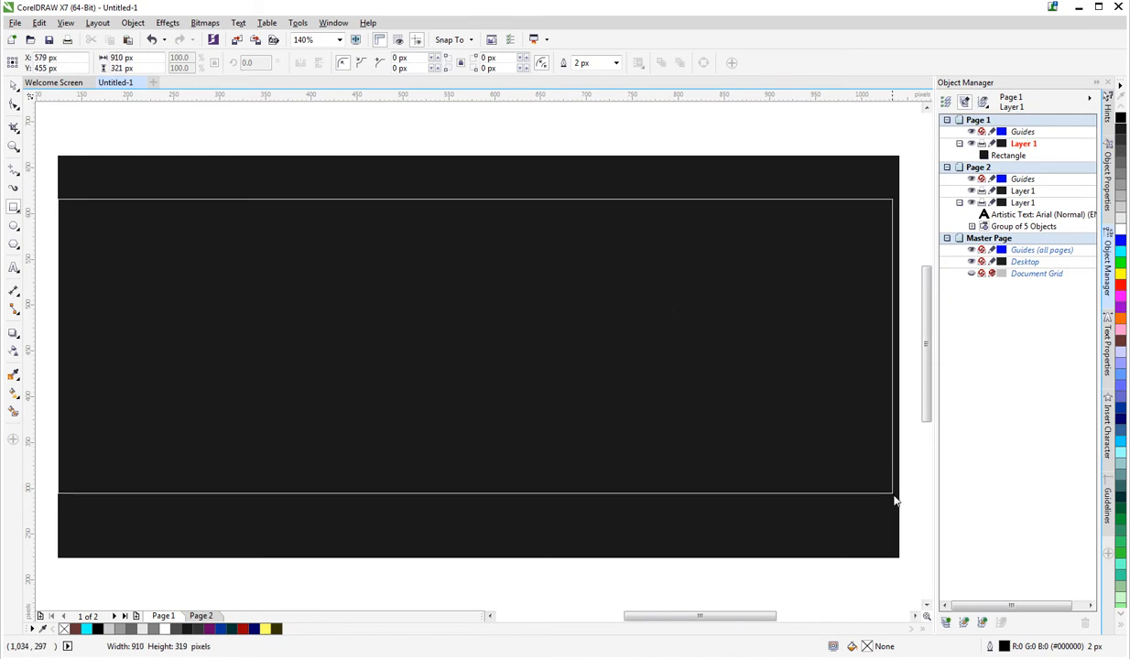
{"action": "left_click", "coordinate": [476, 351]}
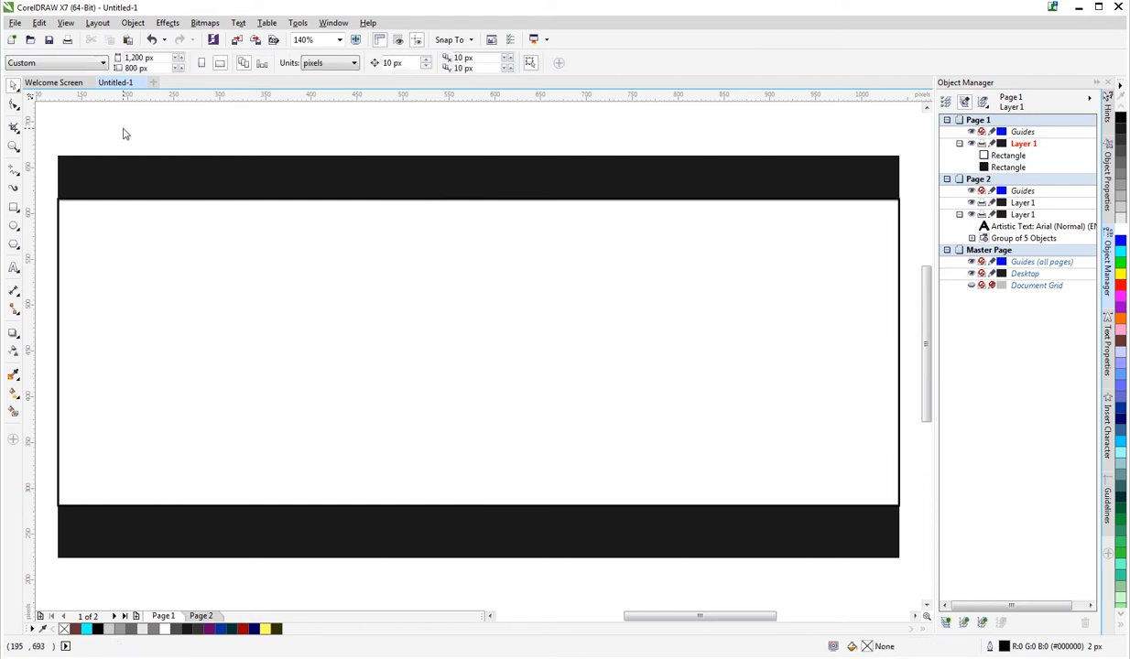
{"action": "mouse_move", "coordinate": [179, 250]}
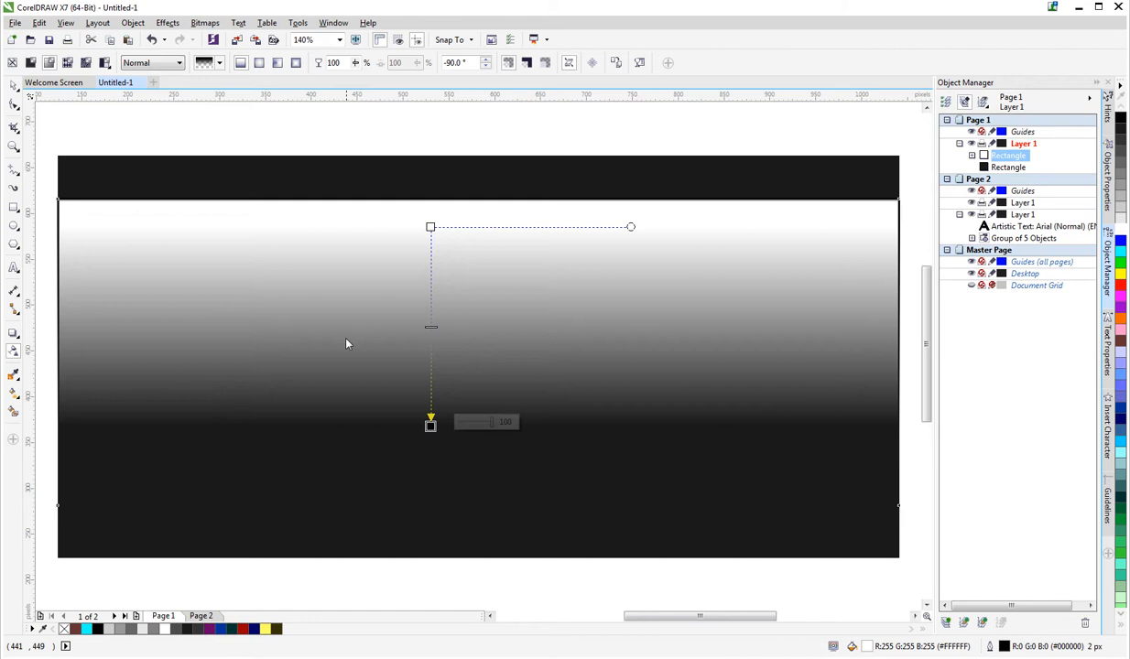
{"action": "mouse_move", "coordinate": [308, 236]}
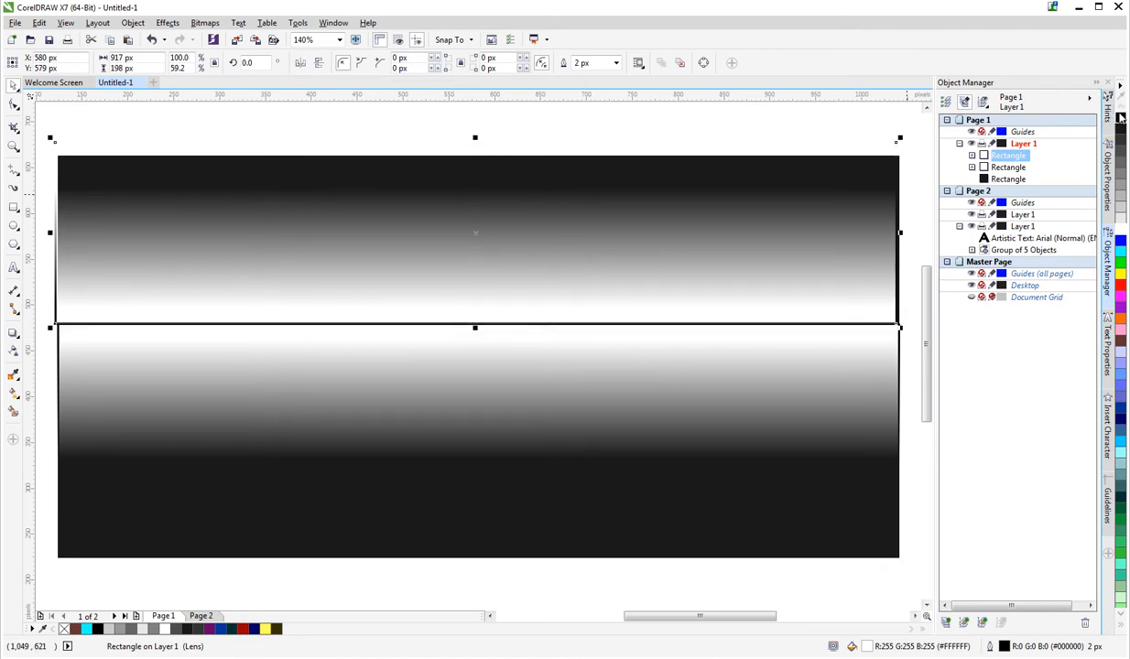
{"action": "mouse_move", "coordinate": [132, 568]}
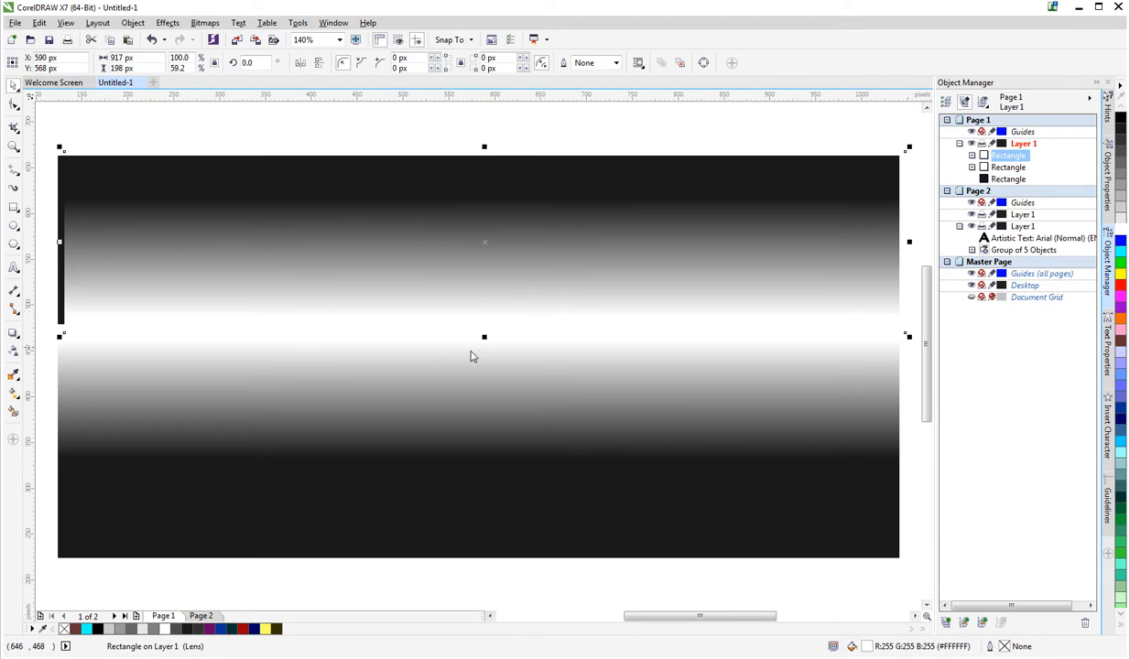
{"action": "mouse_move", "coordinate": [465, 209]}
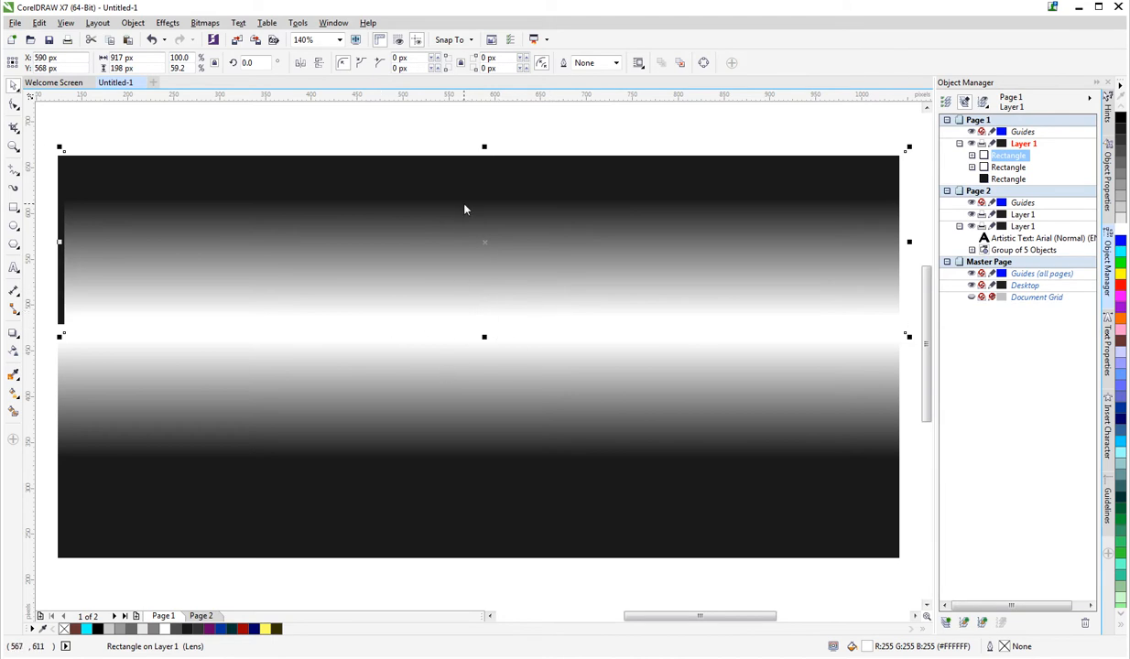
{"action": "mouse_move", "coordinate": [465, 407]}
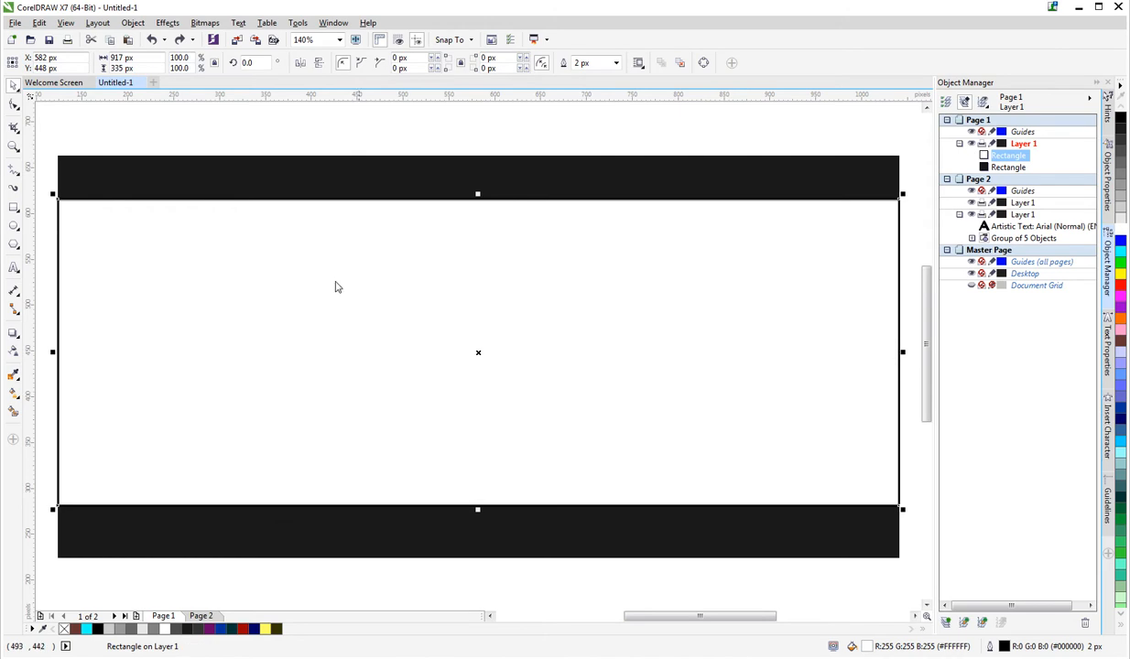
{"action": "mouse_move", "coordinate": [62, 117]}
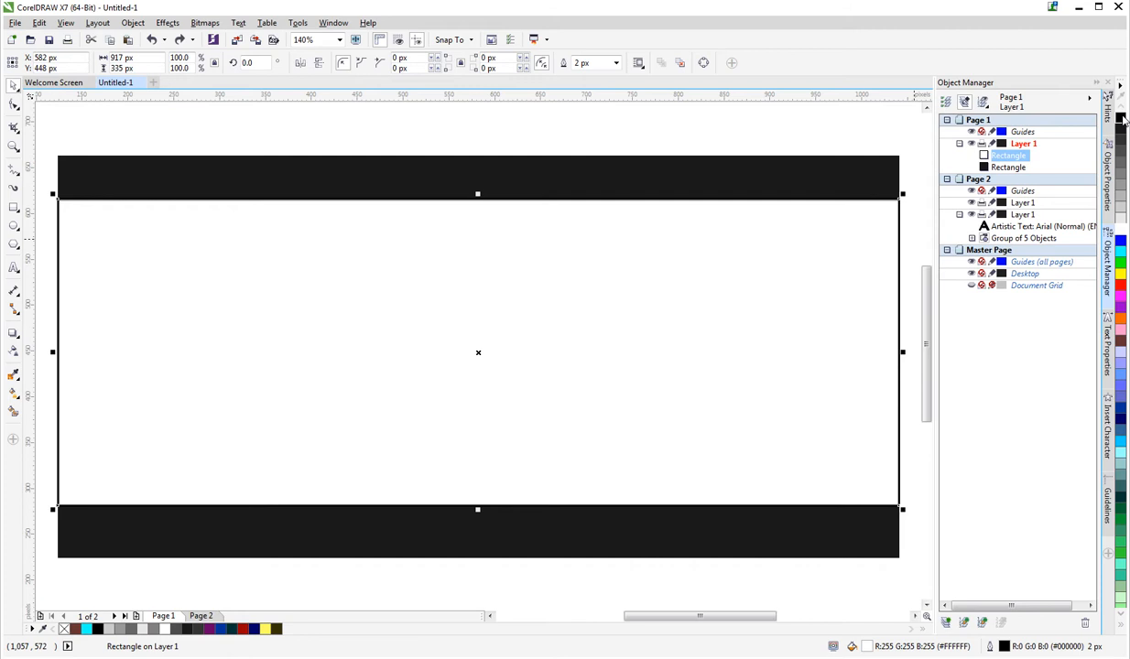
{"action": "mouse_move", "coordinate": [1121, 119]}
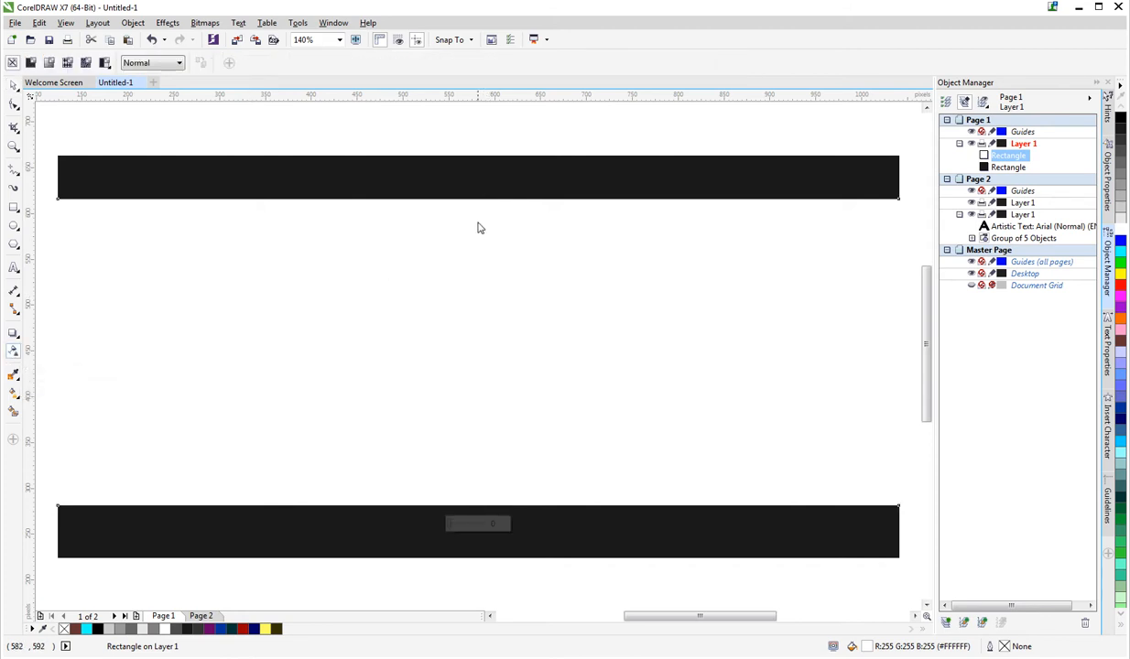
{"action": "mouse_move", "coordinate": [476, 208]}
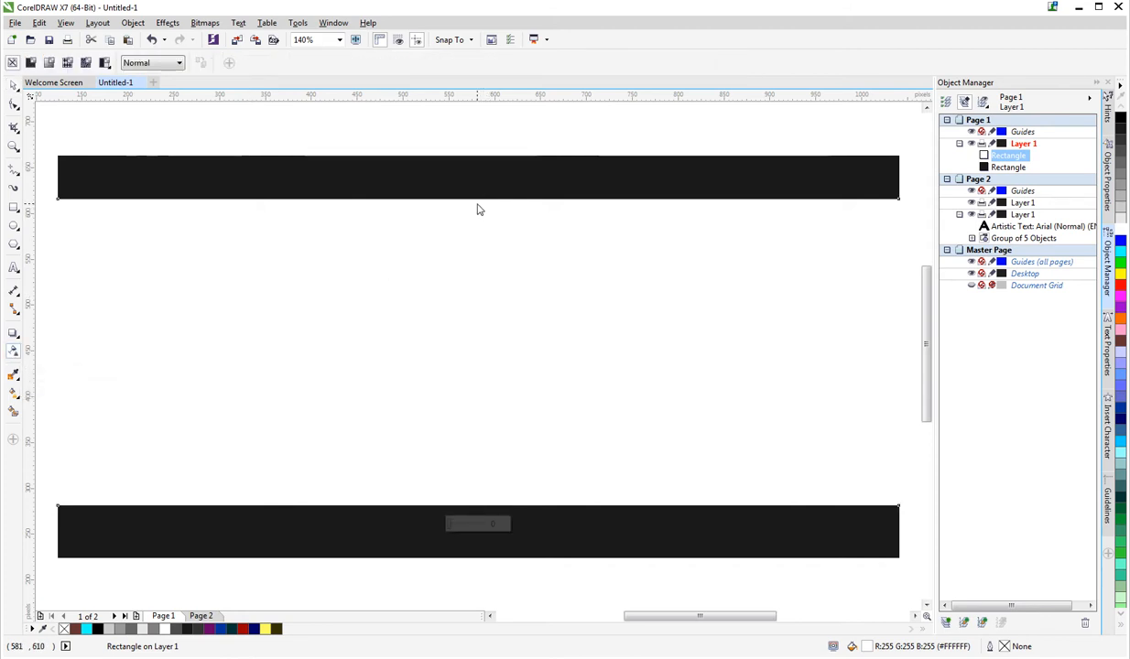
Apply a vertical linear transparency fading the white rectangle from top to bottom
{"action": "left_click_drag", "start_coordinate": [478, 198], "coordinate": [478, 484]}
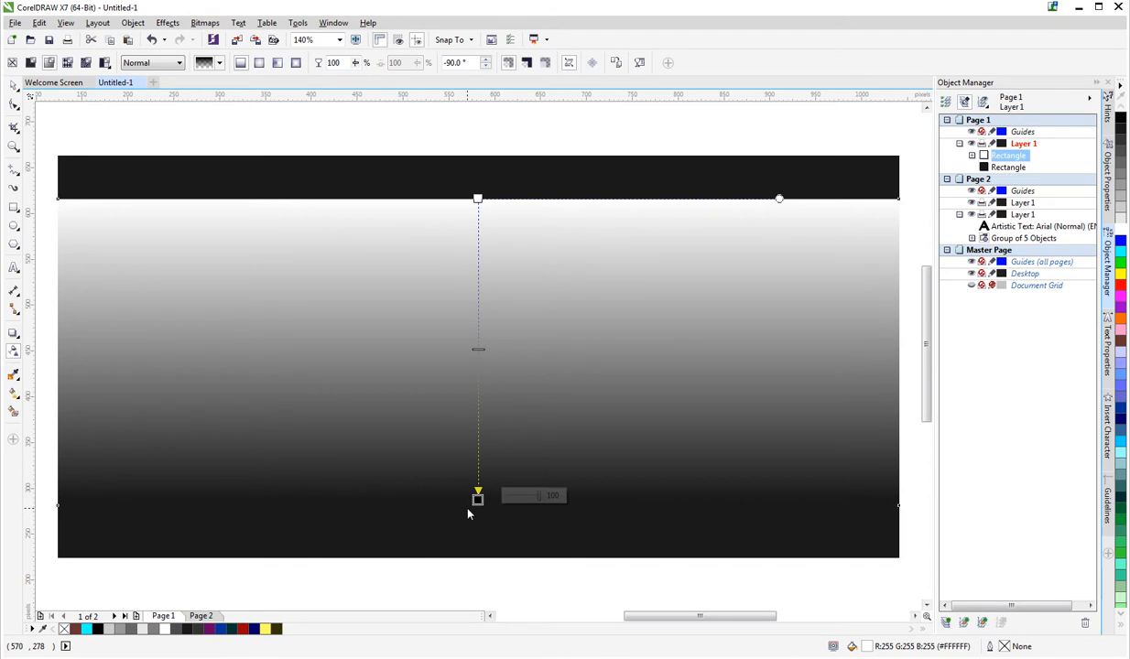
{"action": "mouse_move", "coordinate": [432, 491]}
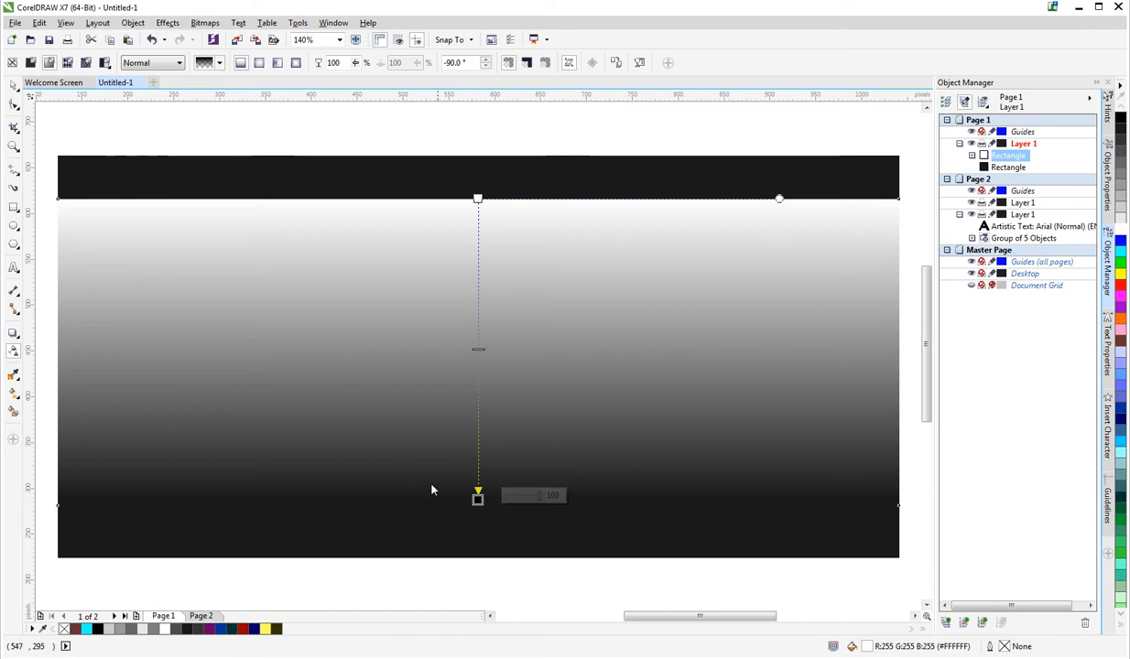
{"action": "mouse_move", "coordinate": [443, 344]}
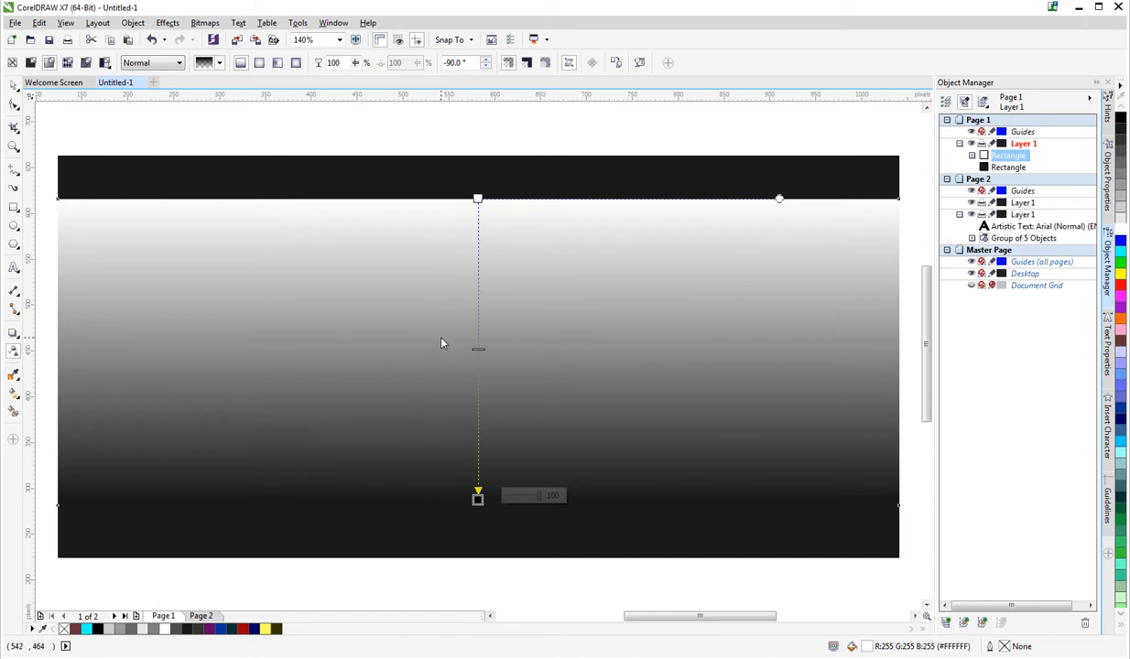
{"action": "mouse_move", "coordinate": [447, 389]}
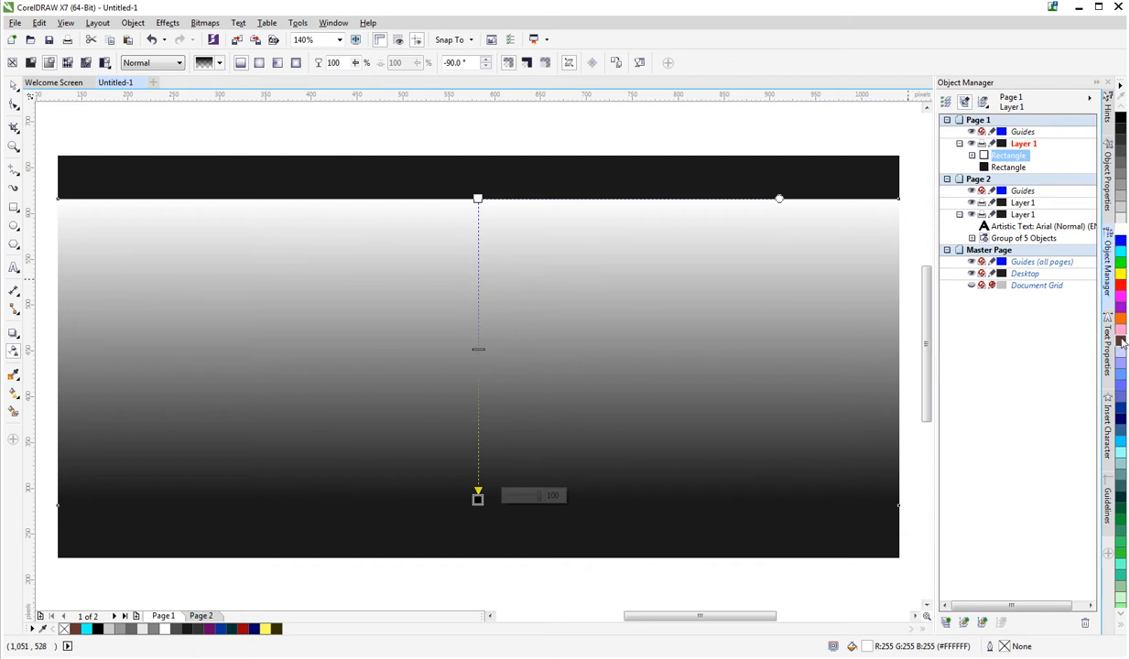
{"action": "mouse_move", "coordinate": [483, 467]}
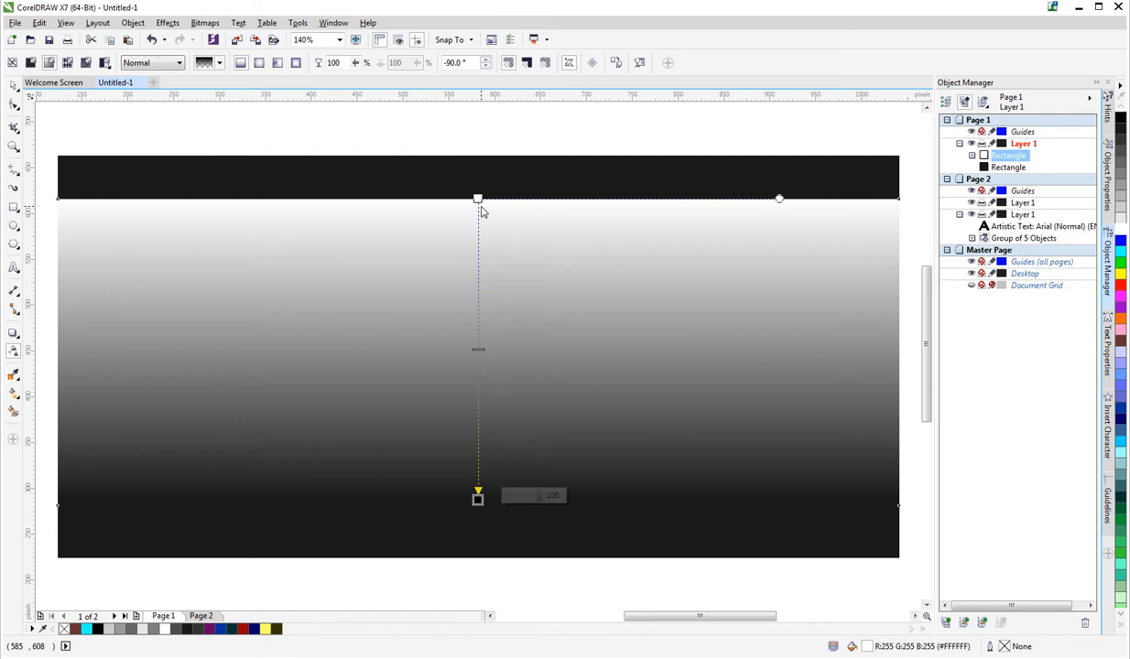
{"action": "mouse_move", "coordinate": [478, 198]}
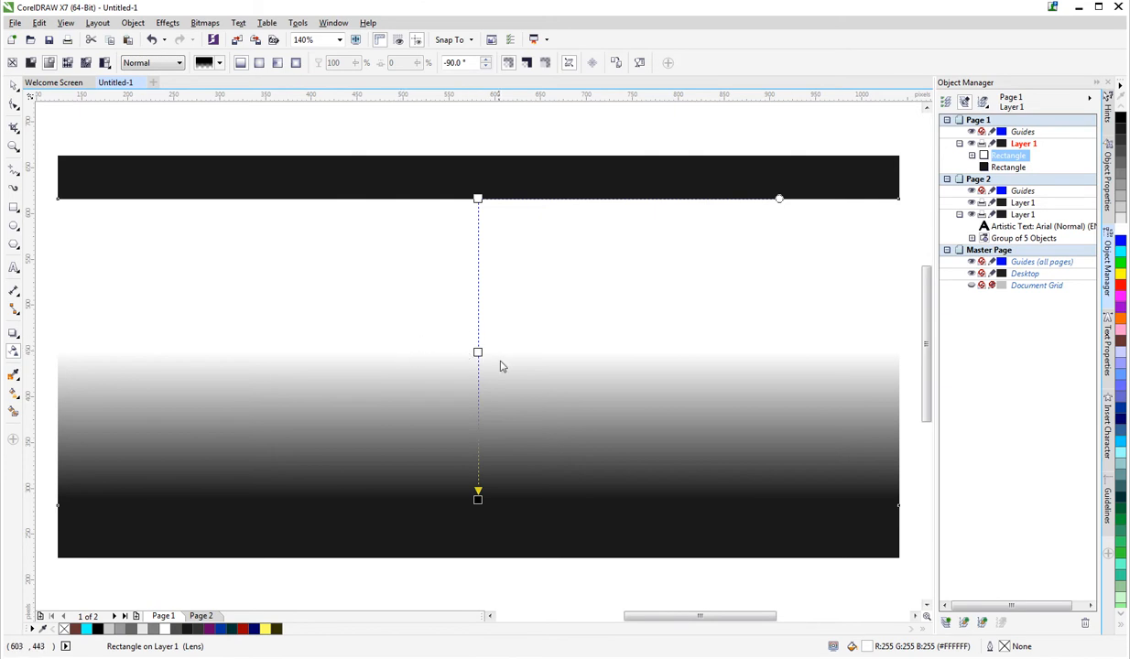
{"action": "mouse_move", "coordinate": [462, 348]}
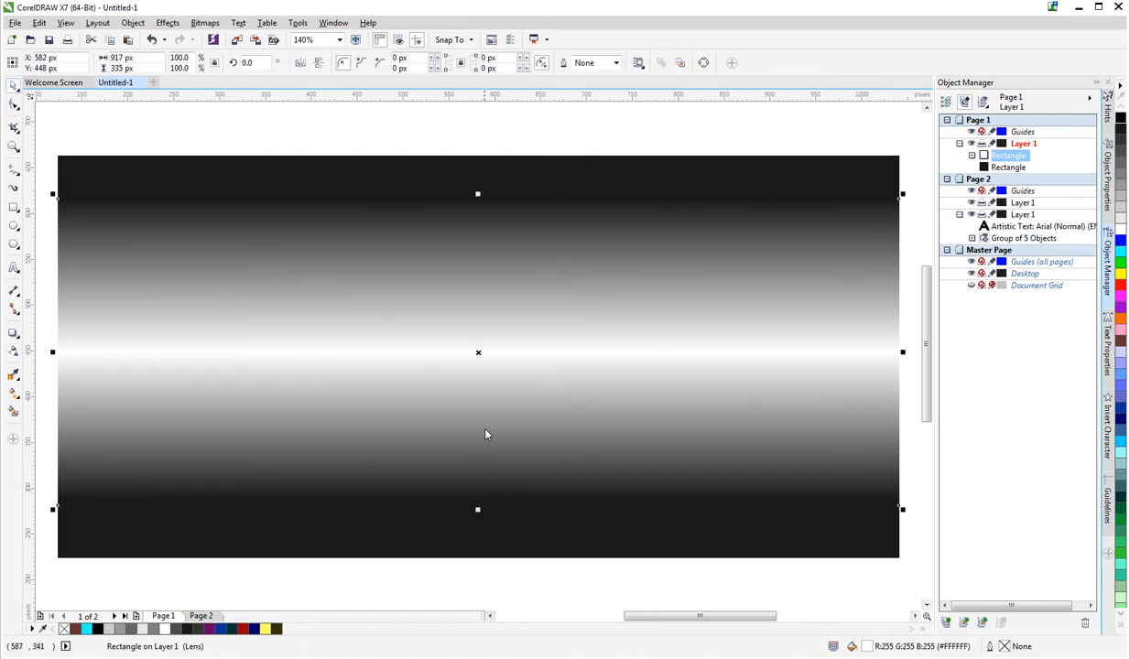
{"action": "mouse_move", "coordinate": [476, 194]}
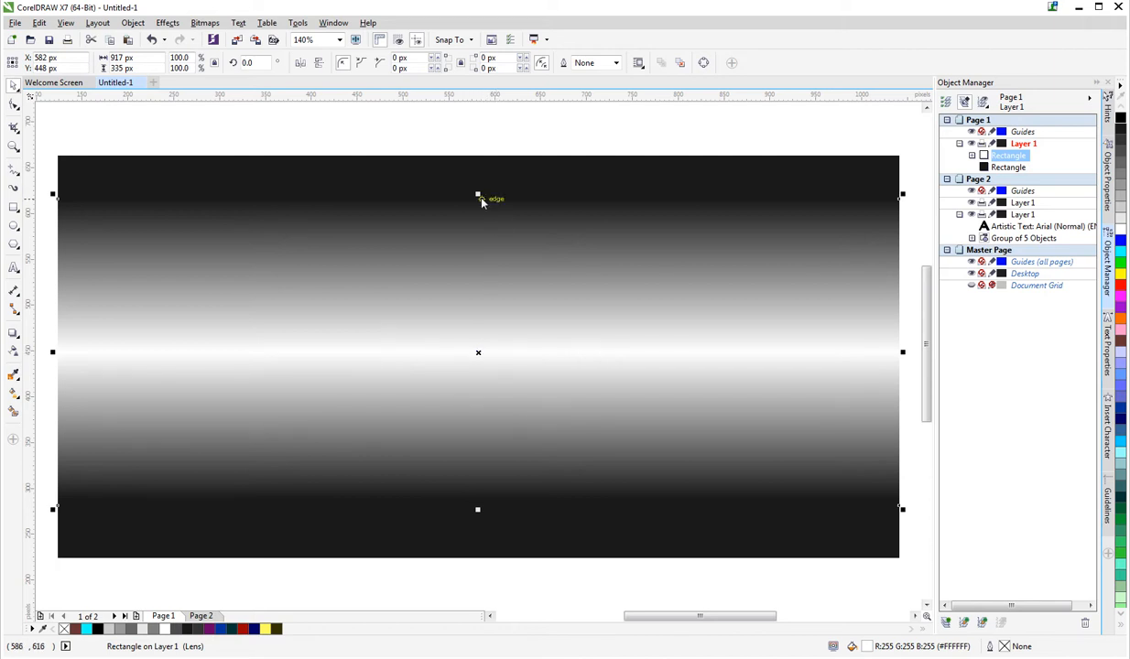
{"action": "mouse_move", "coordinate": [7, 108]}
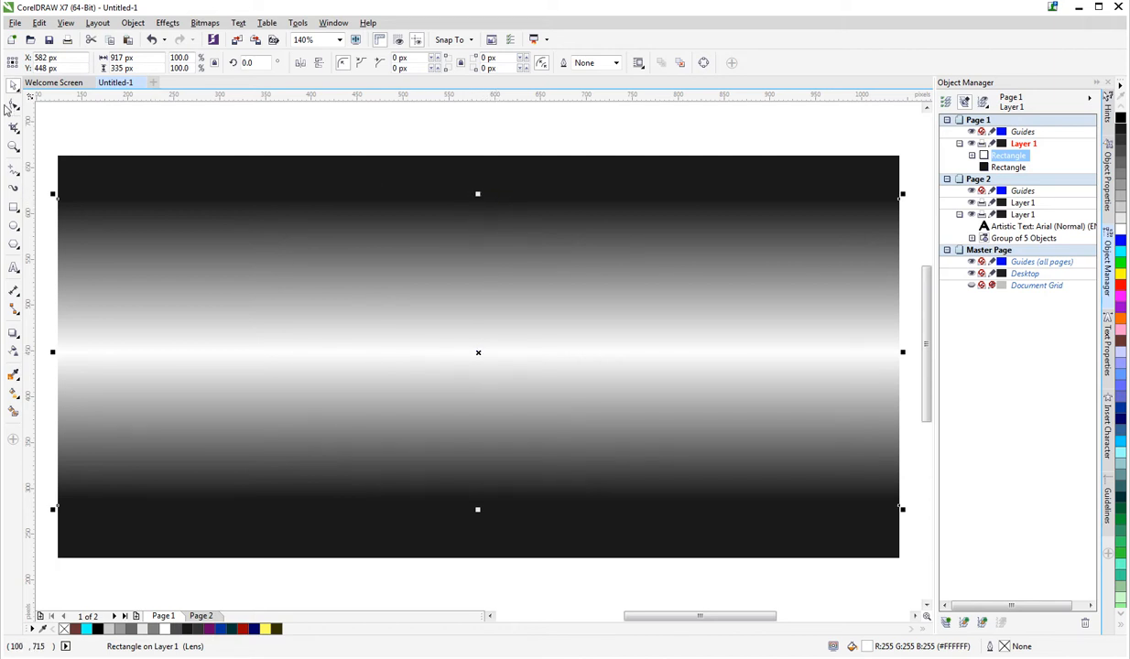
{"action": "mouse_move", "coordinate": [476, 194]}
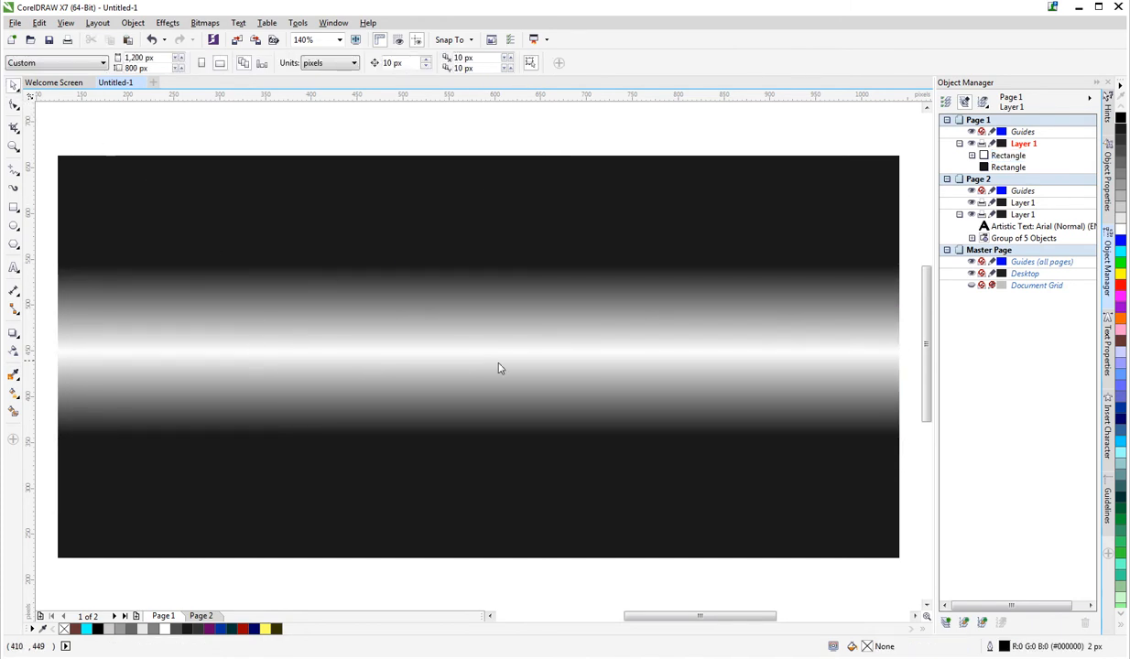
{"action": "mouse_move", "coordinate": [506, 359]}
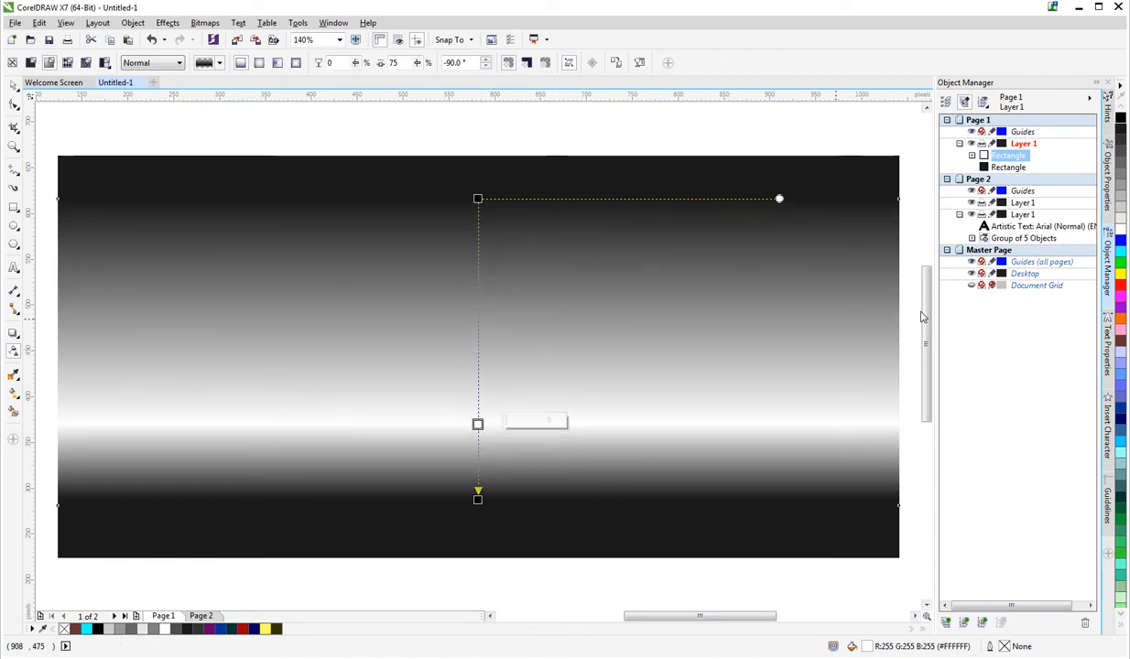
{"action": "mouse_move", "coordinate": [478, 267]}
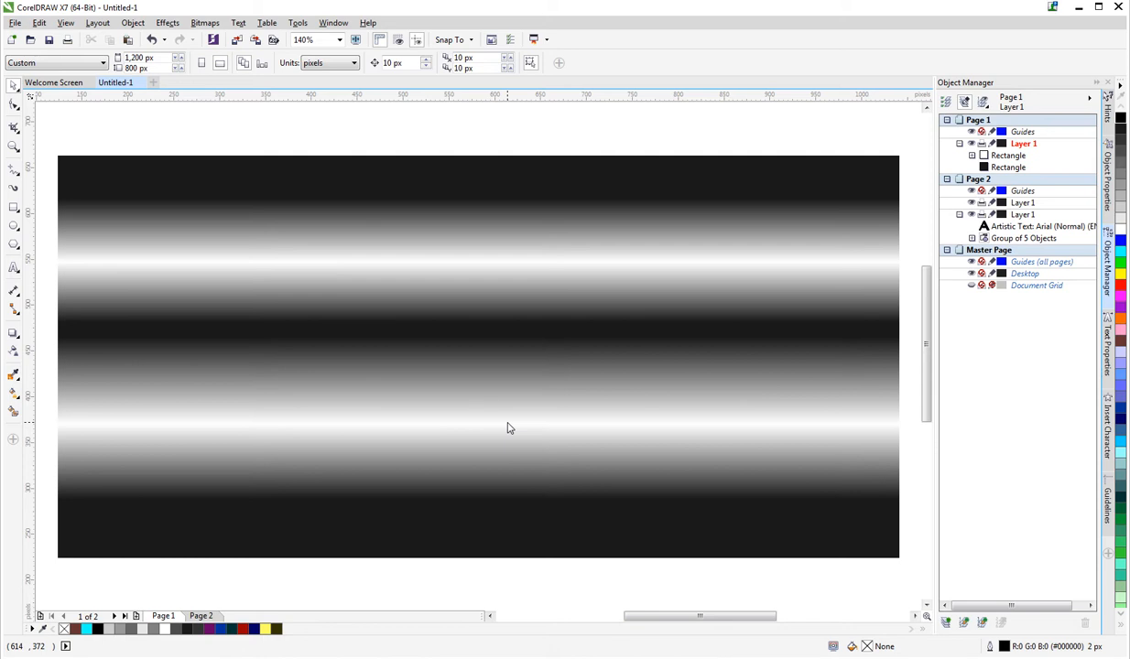
{"action": "mouse_move", "coordinate": [500, 161]}
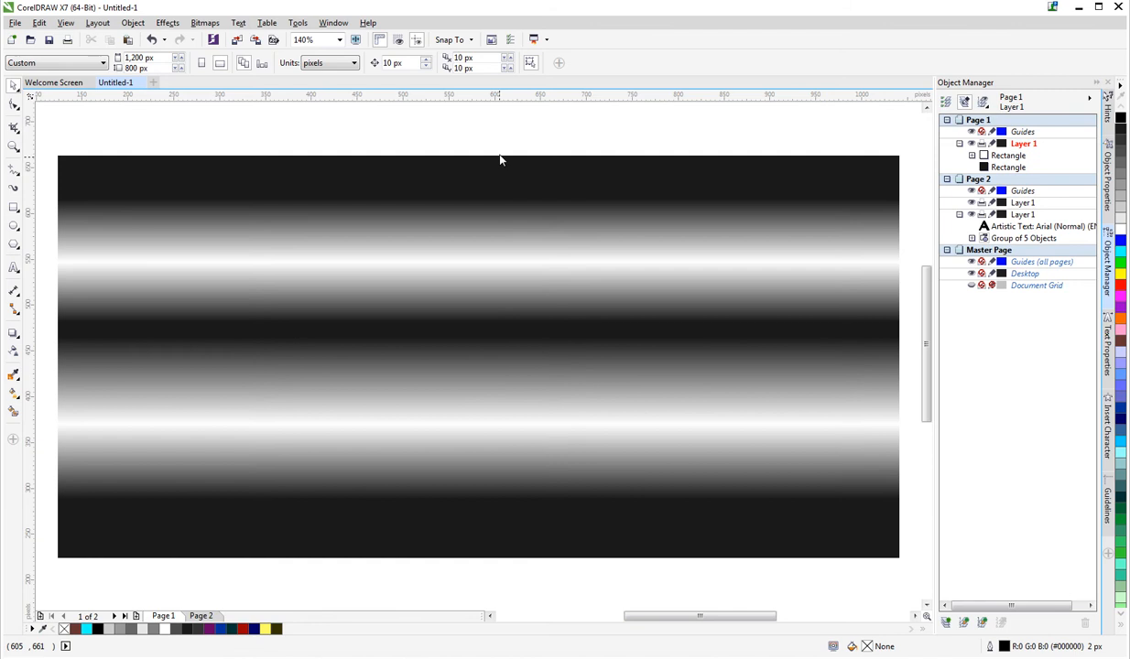
{"action": "mouse_move", "coordinate": [468, 172]}
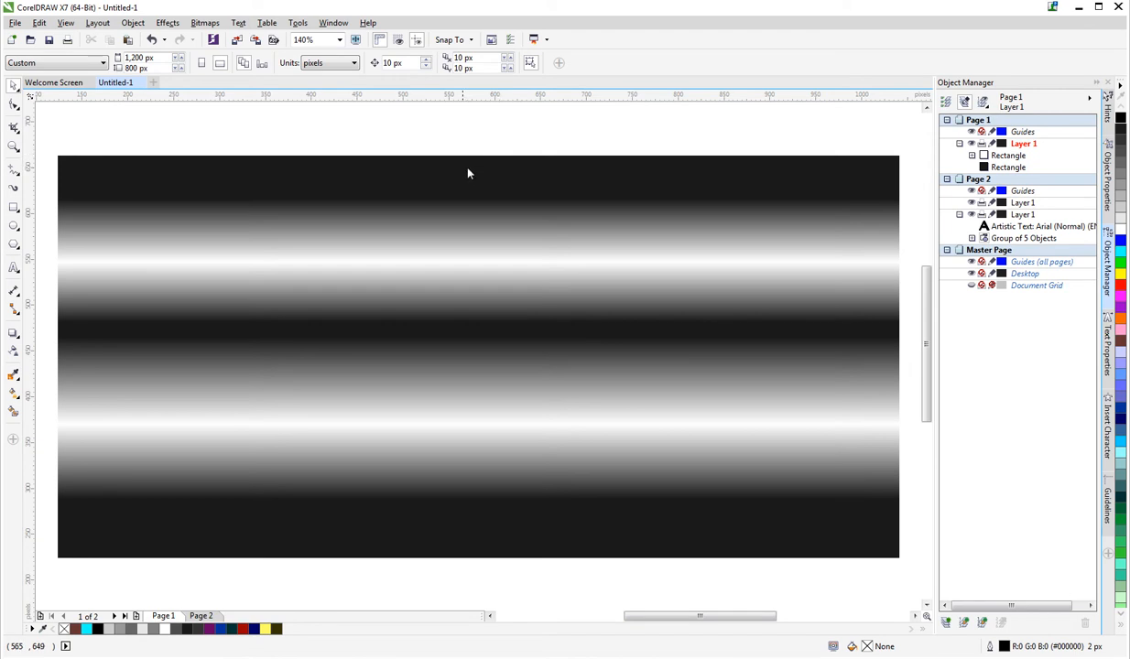
{"action": "mouse_move", "coordinate": [489, 172]}
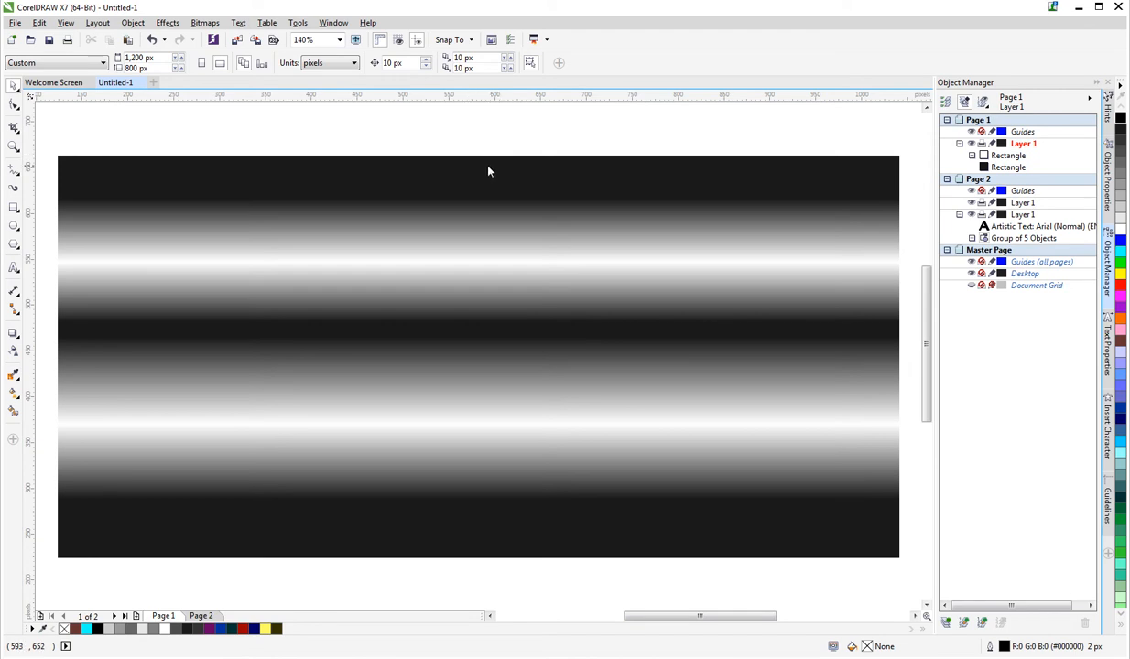
{"action": "mouse_move", "coordinate": [481, 172]}
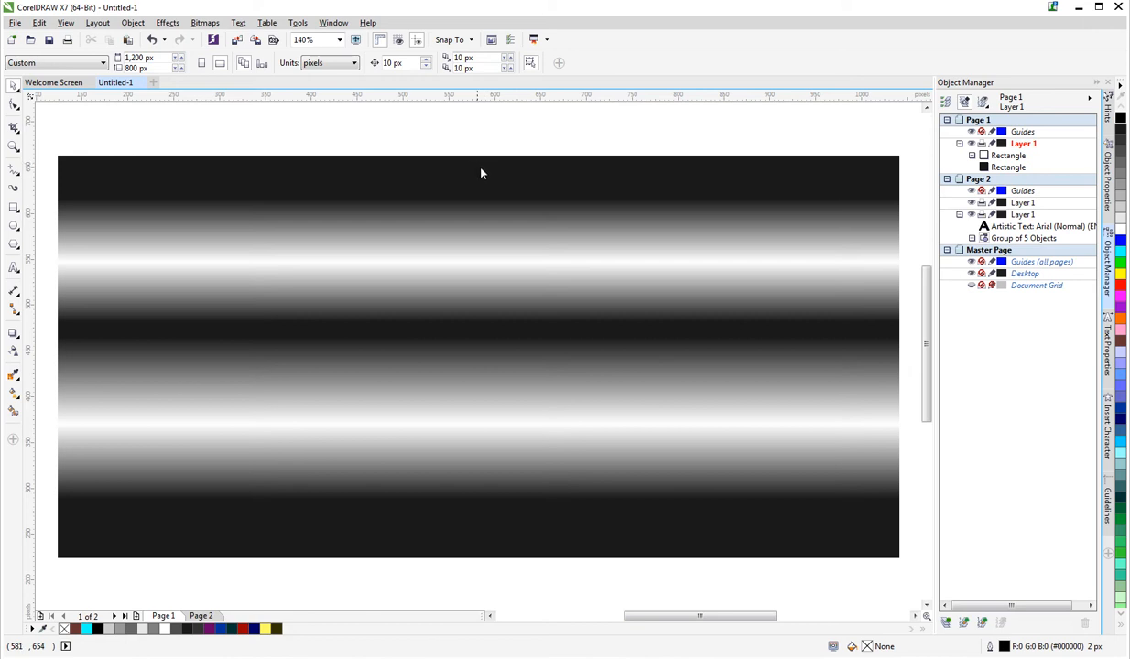
{"action": "mouse_move", "coordinate": [477, 175]}
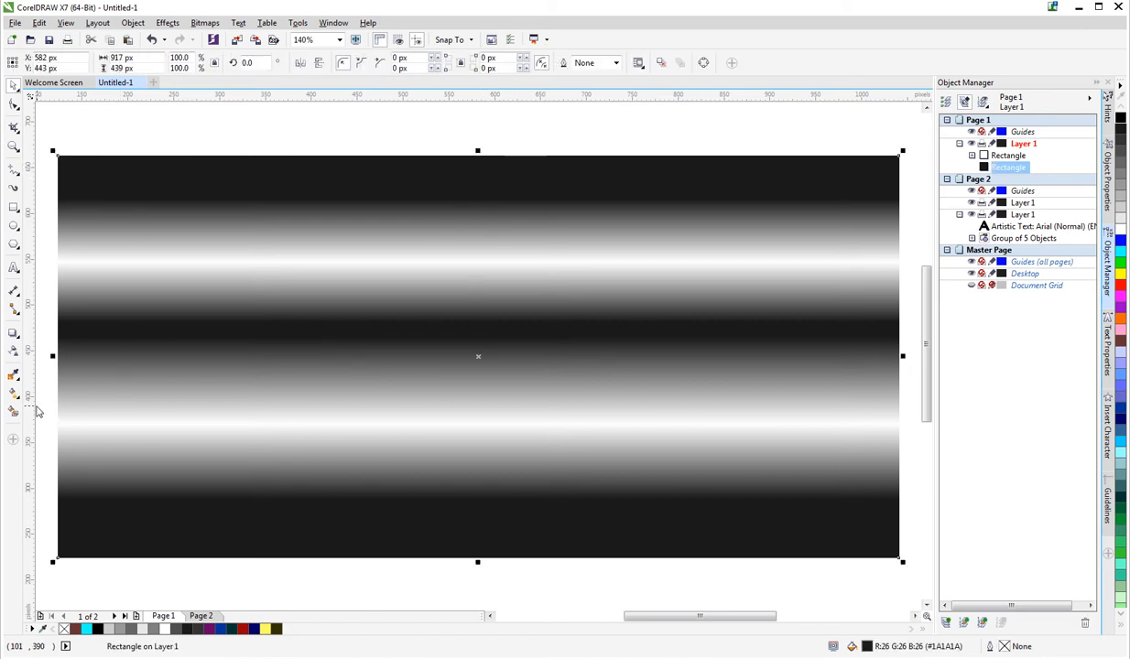
{"action": "mouse_move", "coordinate": [15, 393]}
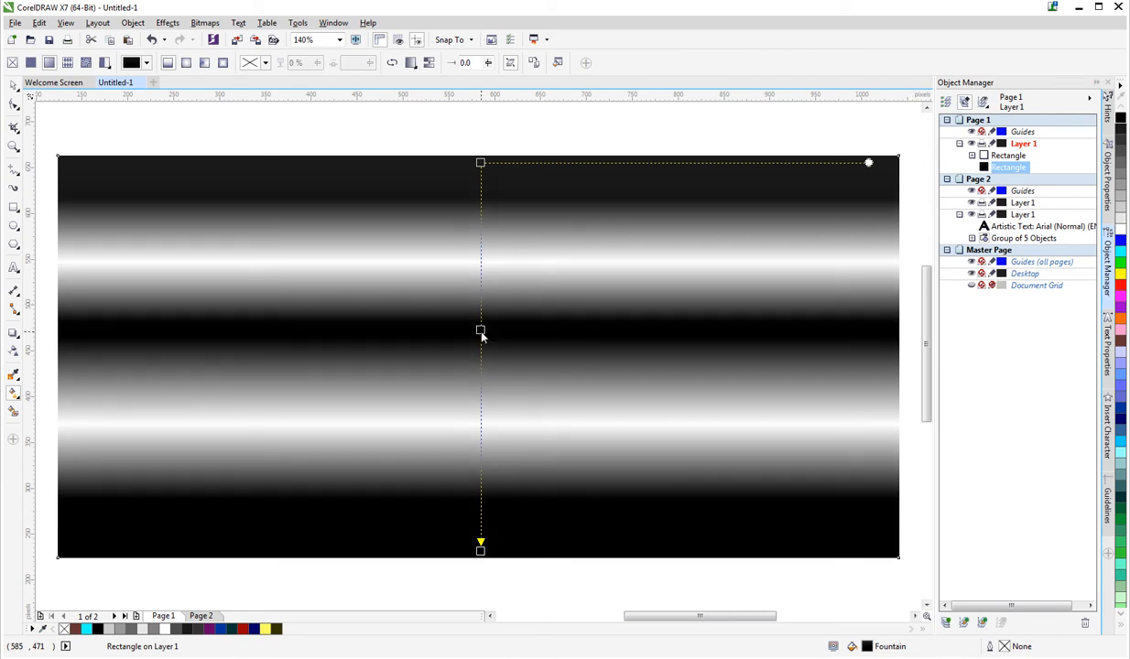
{"action": "mouse_move", "coordinate": [568, 178]}
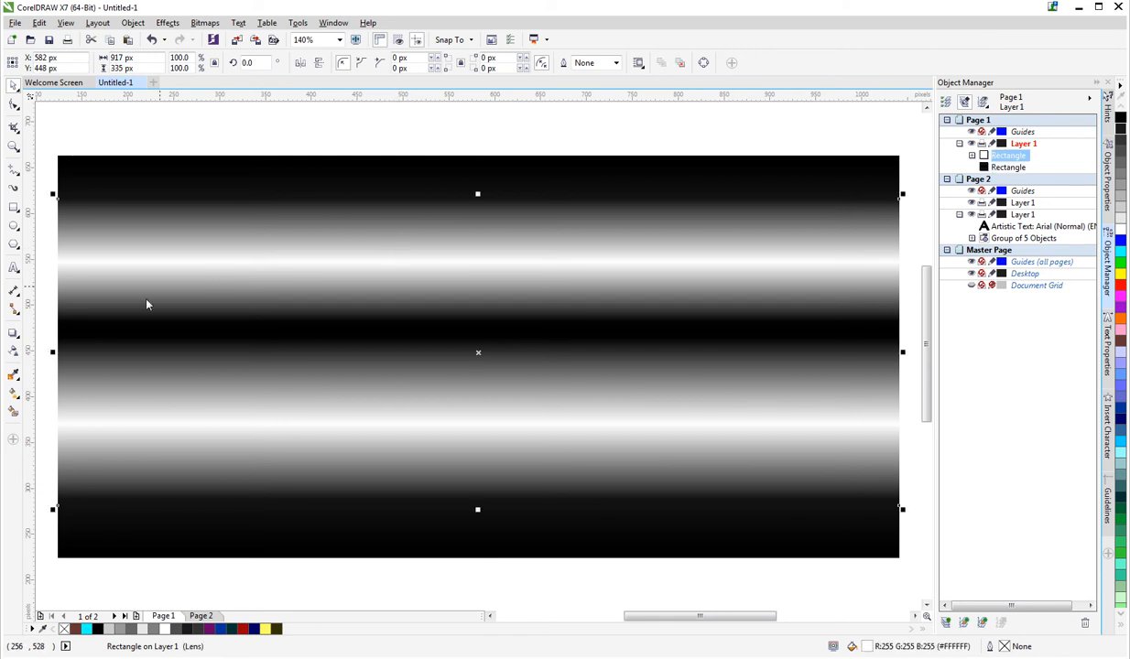
{"action": "mouse_move", "coordinate": [15, 351]}
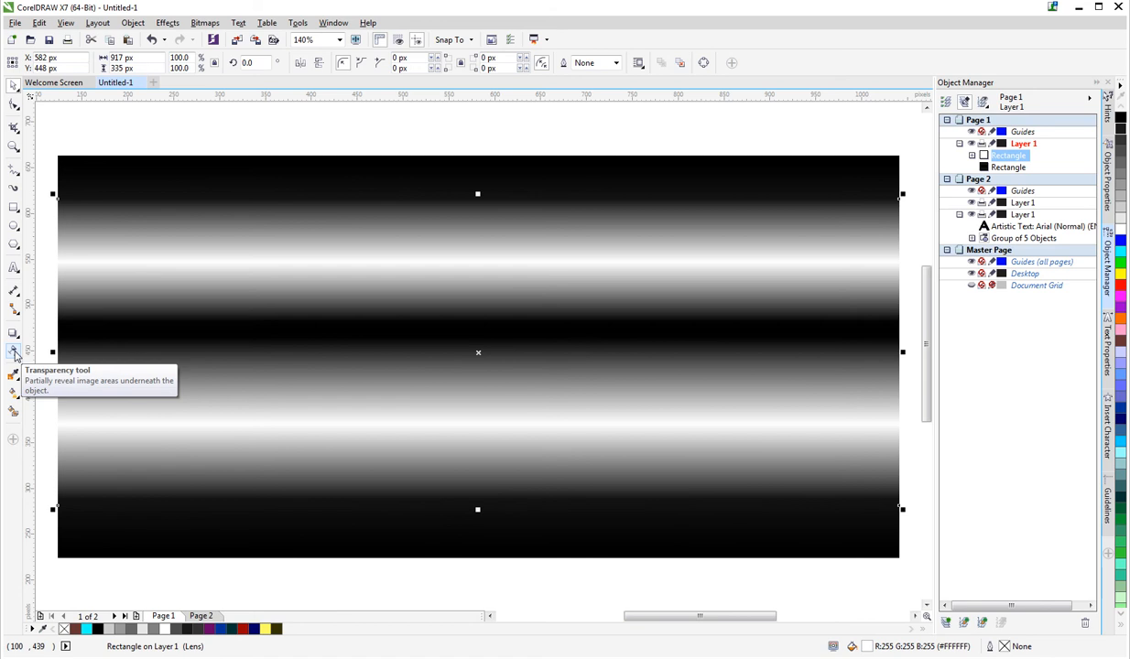
Show the rectangle's transparency nodes, then return to the Page 2 title card
{"action": "left_click", "coordinate": [15, 352]}
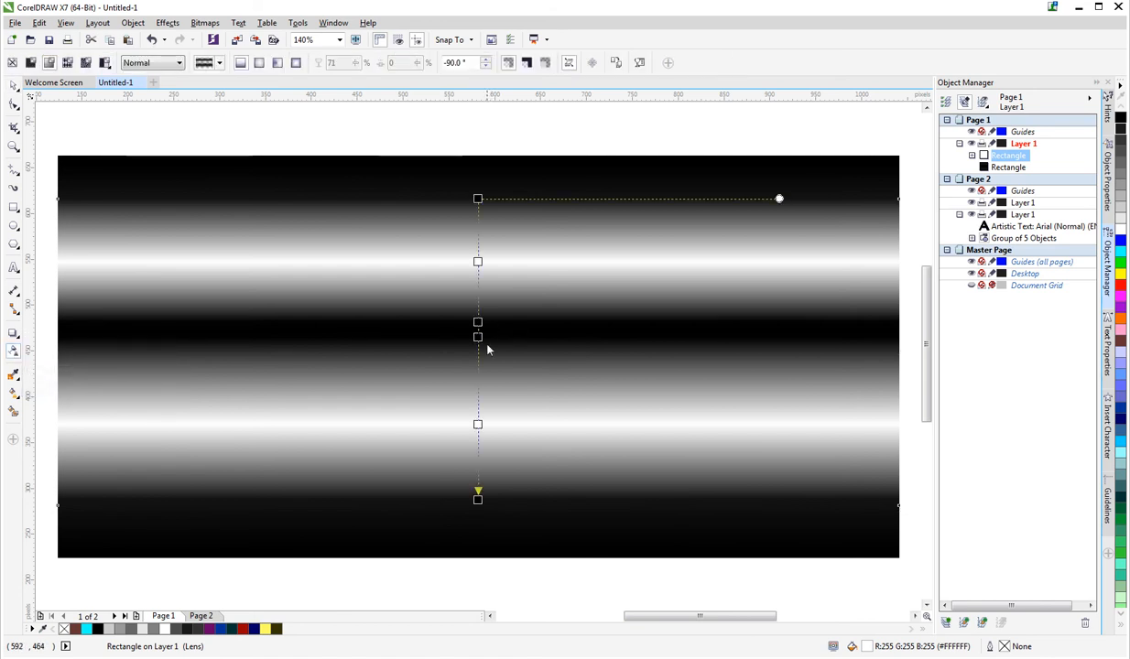
{"action": "mouse_move", "coordinate": [337, 238]}
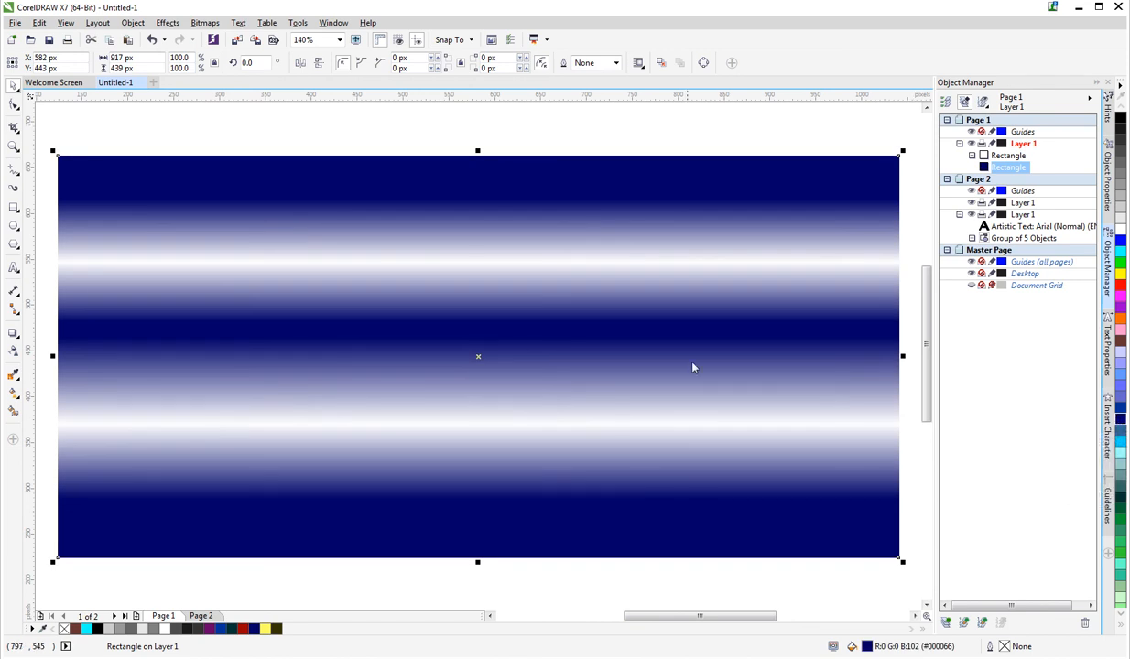
{"action": "mouse_move", "coordinate": [615, 432]}
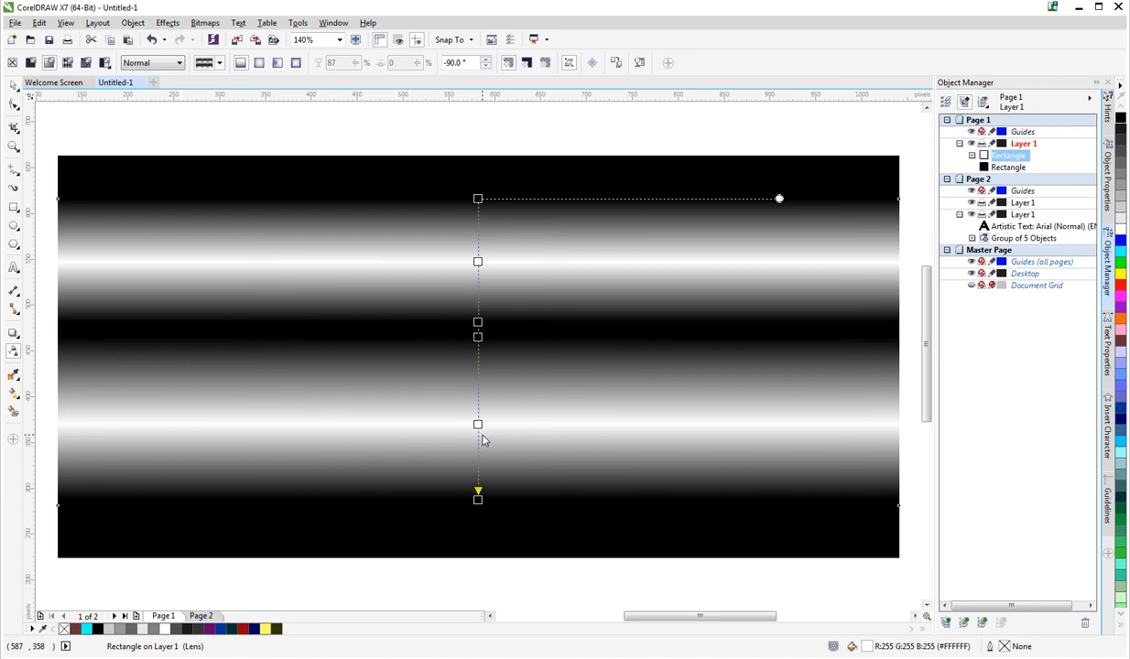
{"action": "left_click", "coordinate": [199, 615]}
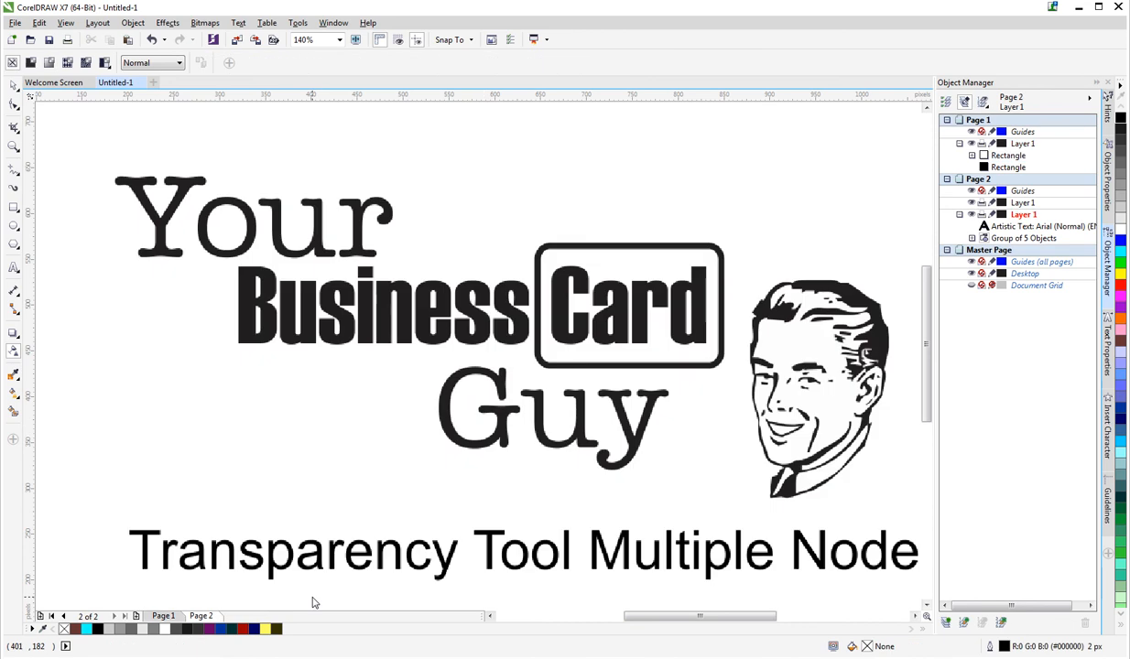